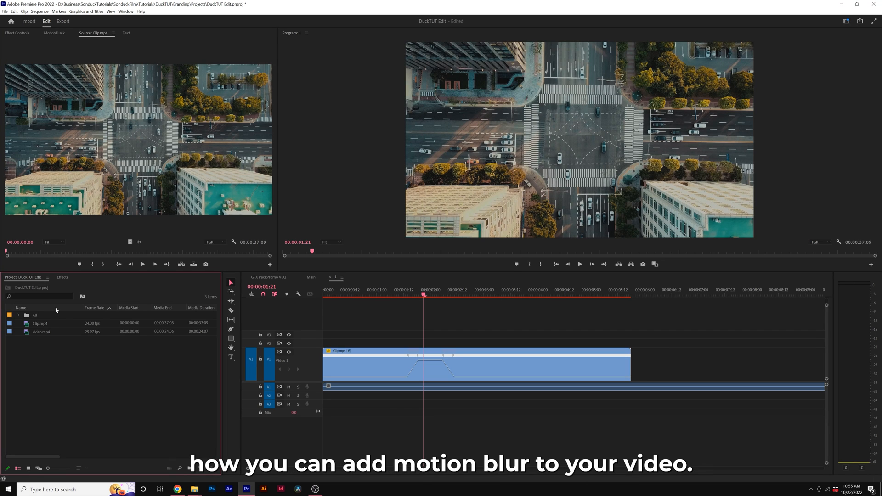
Move the playhead to 00:00:02:03 in the timeline ruler.
click(397, 290)
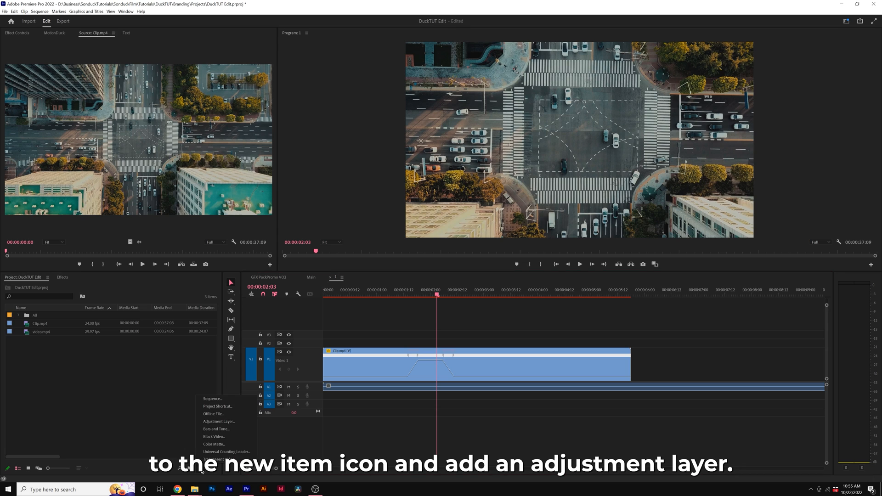
Create a new Adjustment Layer from the New Item list.
click(219, 422)
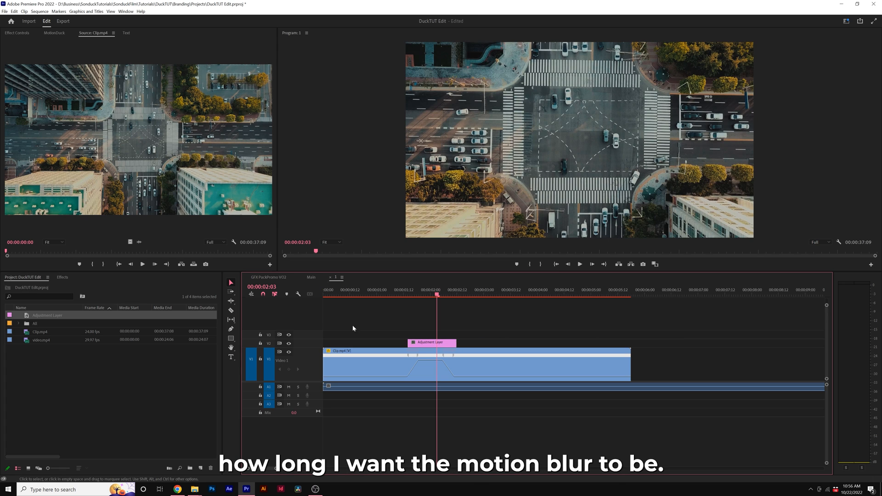
Search the Effects panel for "direct" and load the adjustment layer in the source monitor.
click(62, 277)
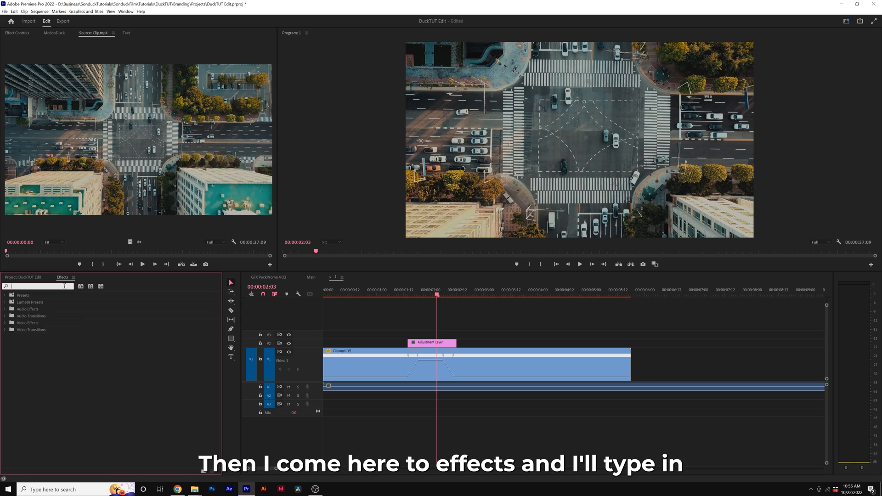
text(direct)
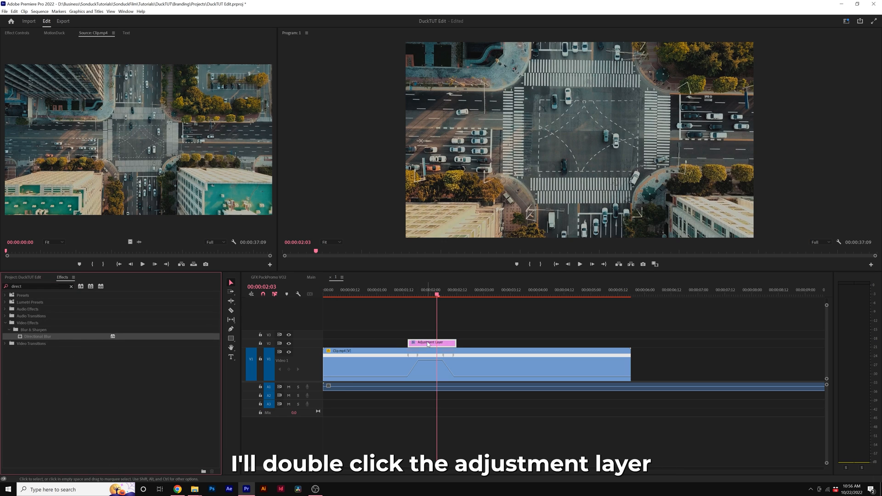
double_click(430, 343)
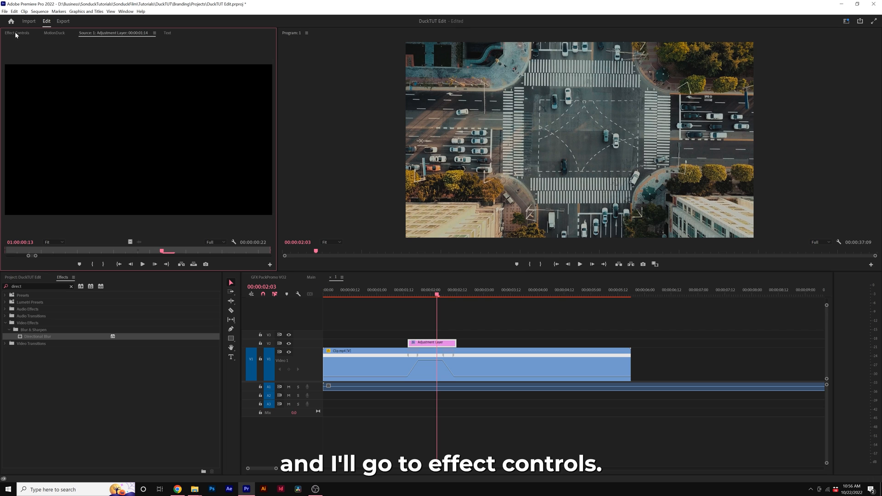
click(16, 33)
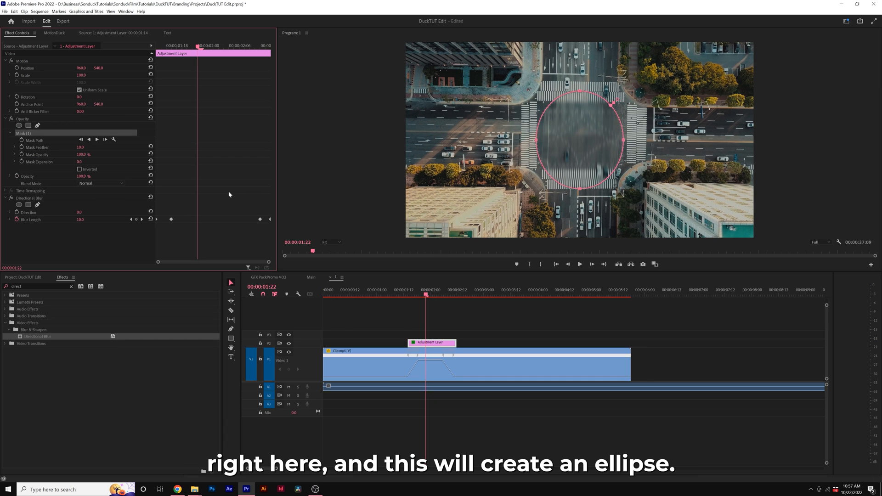
Invert Mask (1) so the blur affects everything outside the ellipse.
click(79, 169)
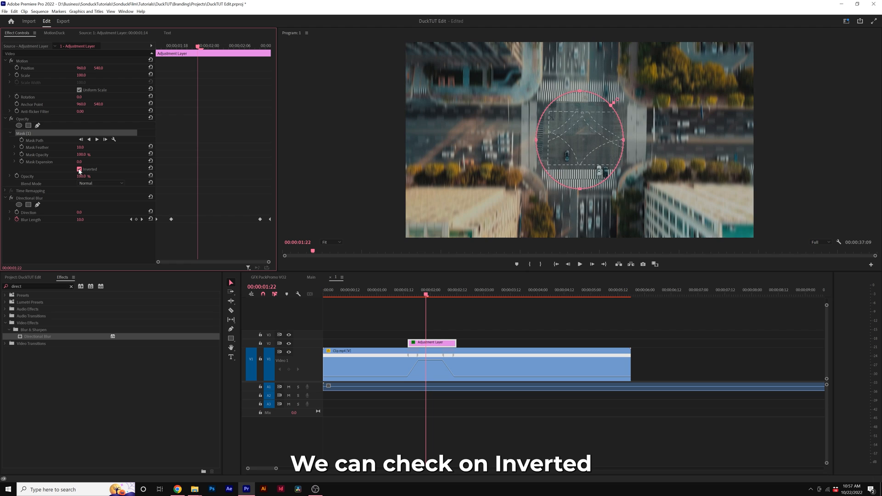